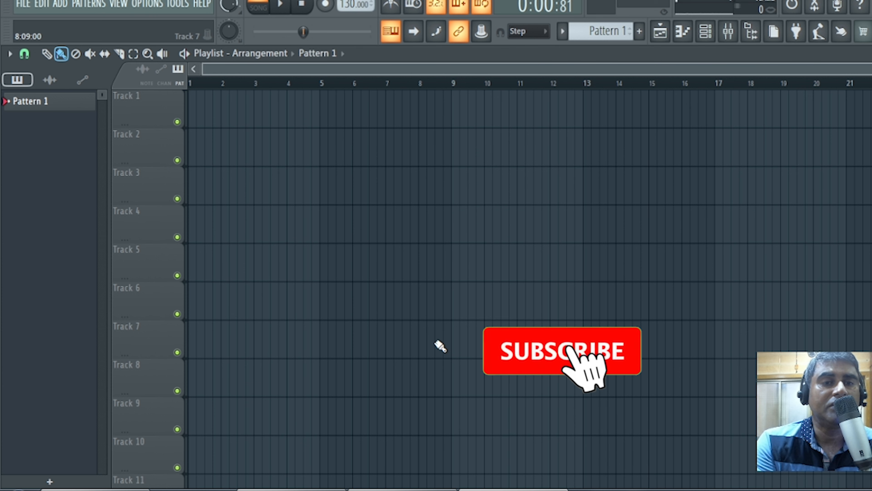
# Step: Open Device Manager from the System page to list the computer's hardware
pyautogui.click(562, 351)
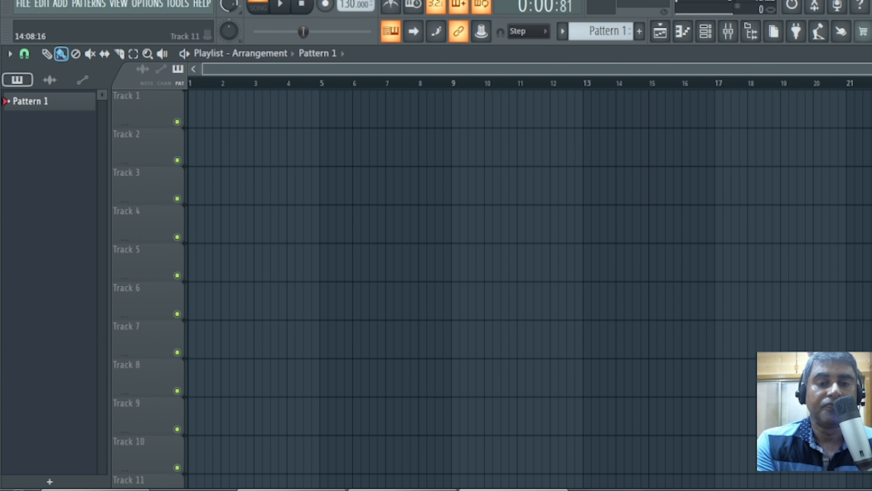
pyautogui.moveTo(455, 205)
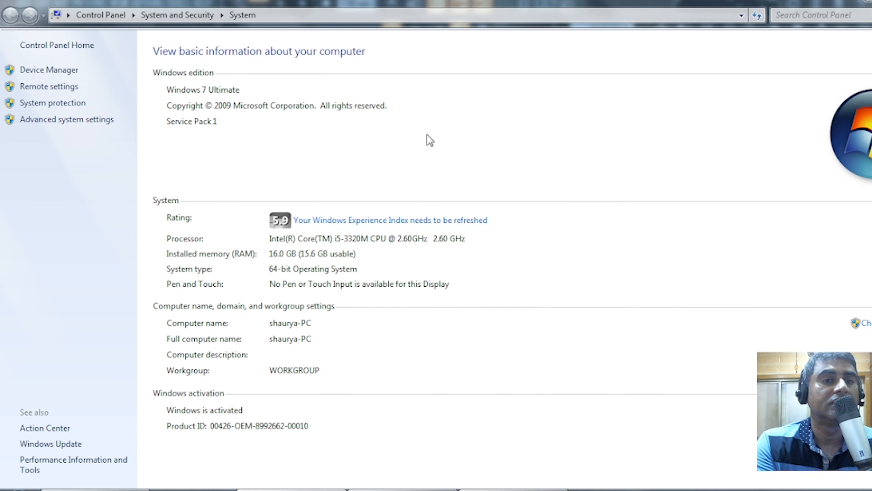
pyautogui.moveTo(49, 69)
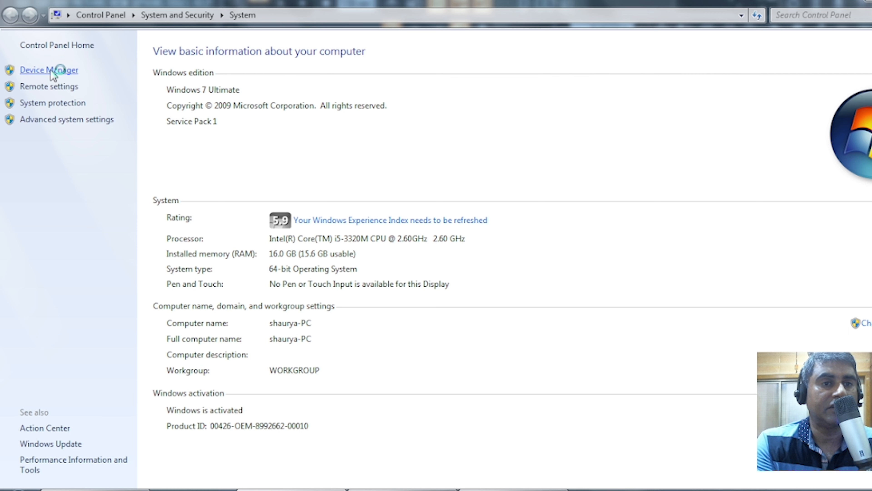
pyautogui.click(49, 69)
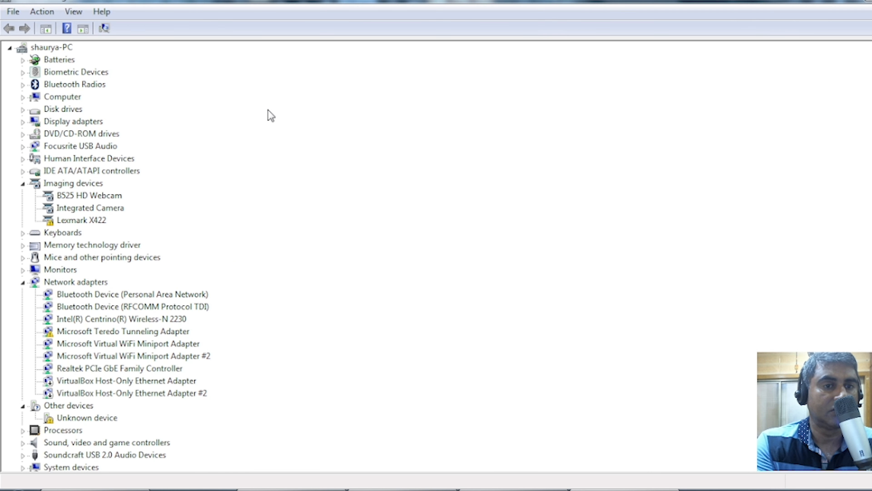
# Step: Collapse Network adapters and expand Soundcraft USB 2.0 Audio Devices to reveal the Notepad 8FX
pyautogui.click(22, 281)
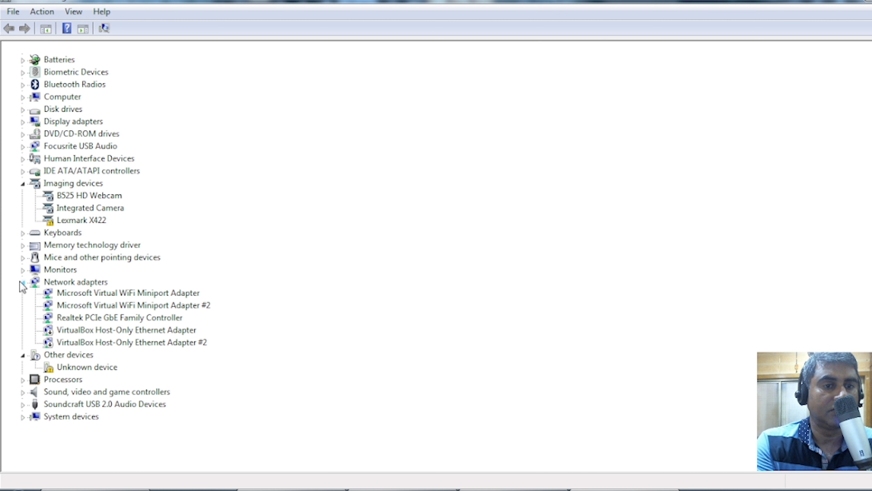
pyautogui.click(22, 282)
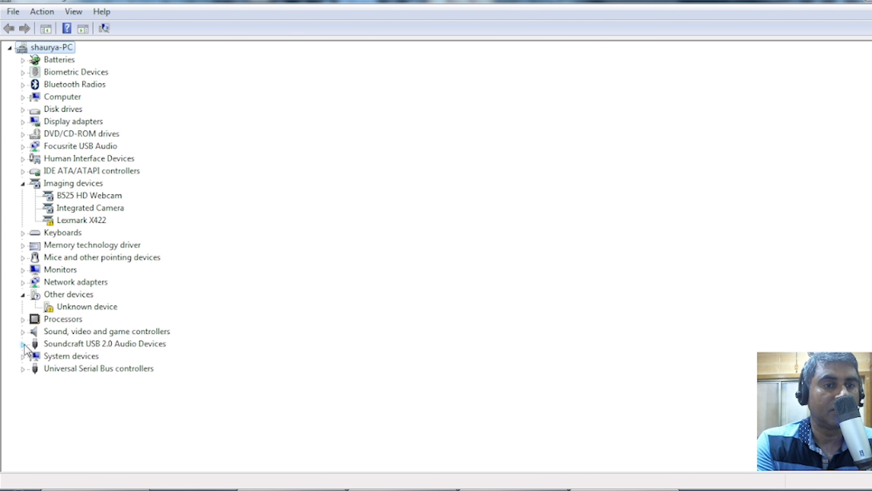
pyautogui.click(22, 344)
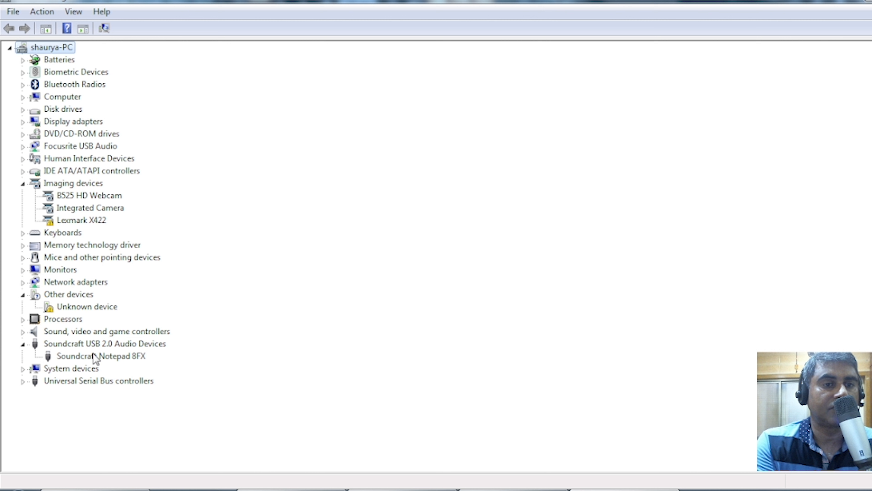
pyautogui.moveTo(108, 353)
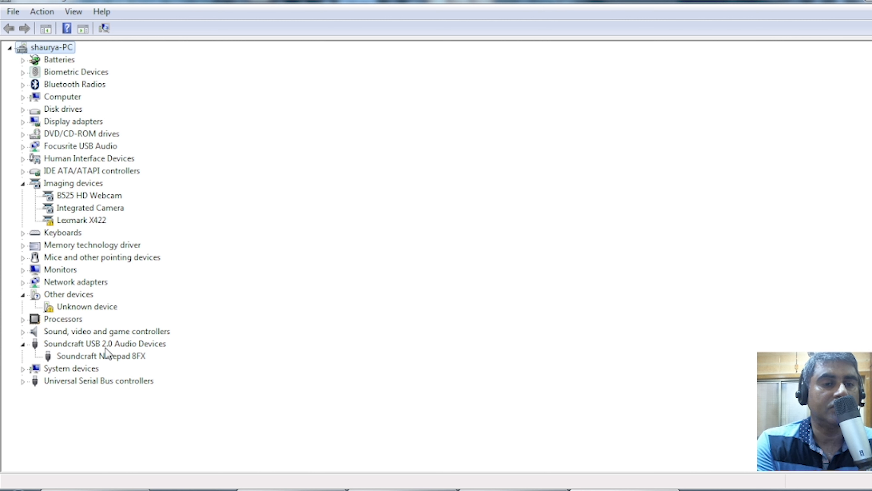
pyautogui.moveTo(100, 366)
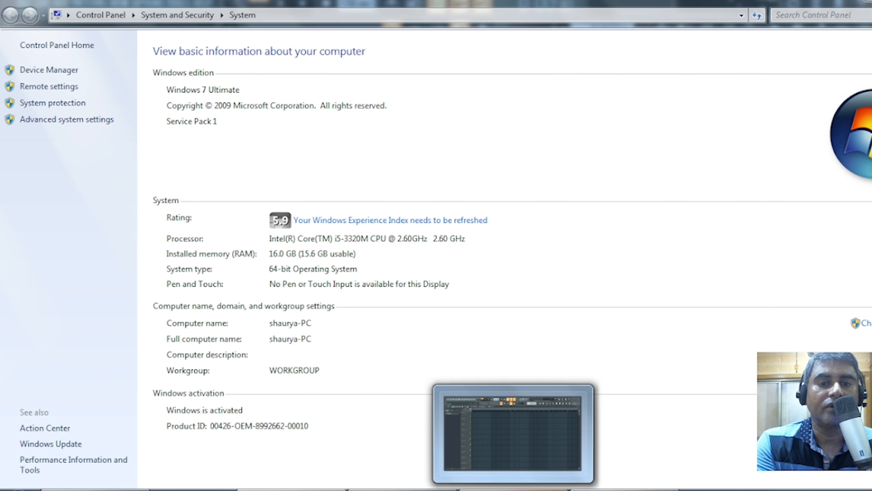
# Step: Return to FL Studio and bring up its system settings from the Options menu
pyautogui.click(512, 433)
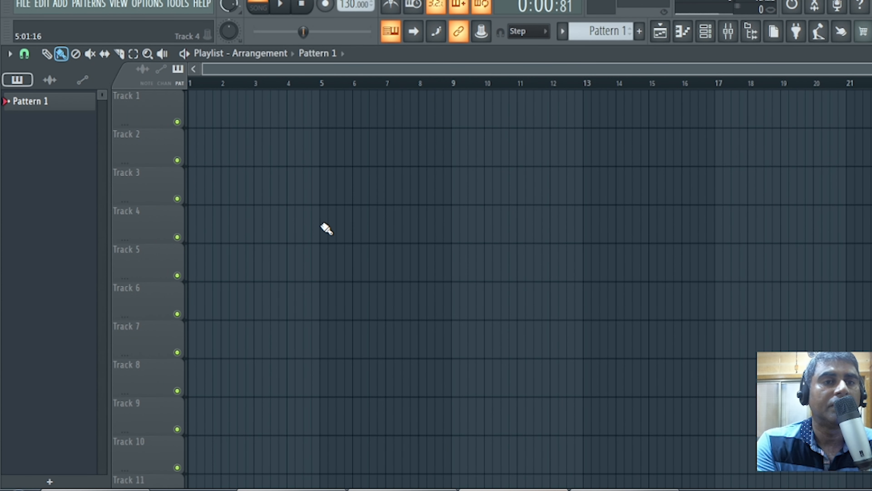
pyautogui.click(148, 4)
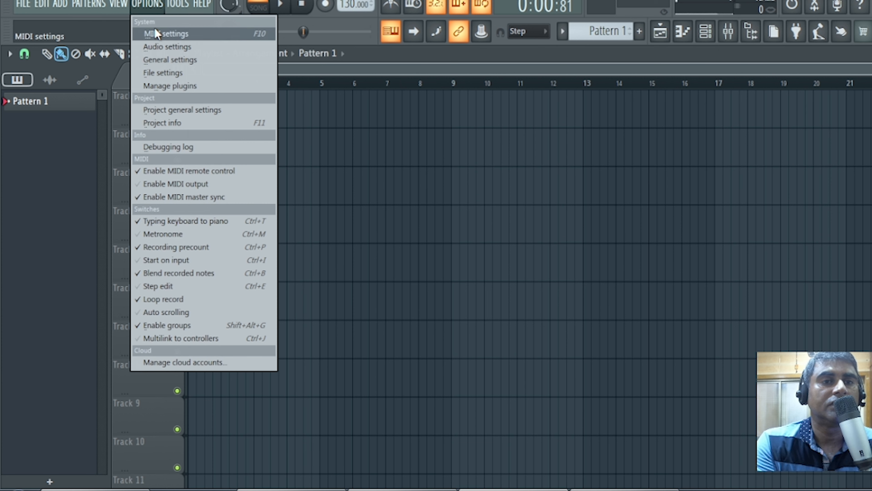
pyautogui.click(167, 47)
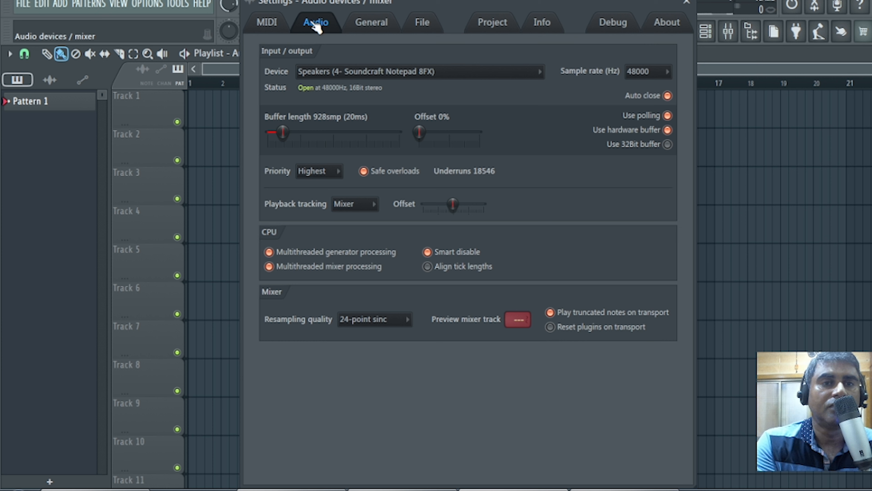
pyautogui.moveTo(317, 15)
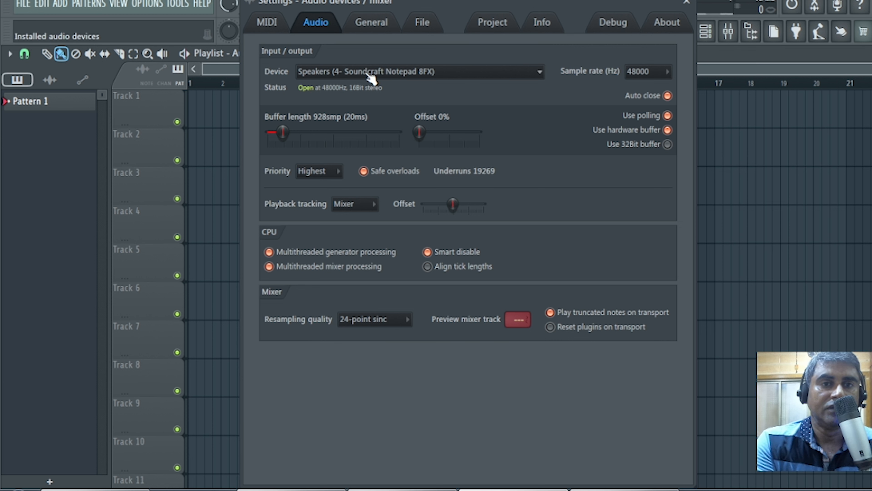
pyautogui.moveTo(425, 79)
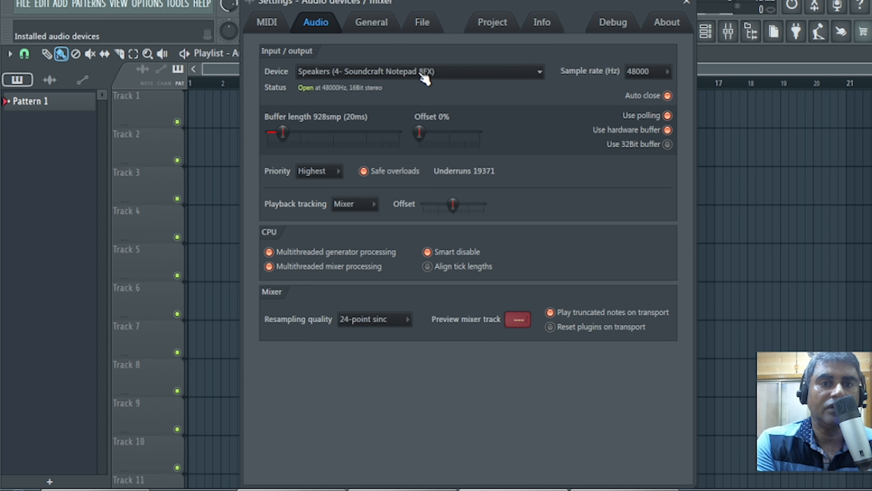
# Step: Review the audio device list, keep Speakers (4- Soundcraft Notepad 8FX) and close settings
pyautogui.click(419, 71)
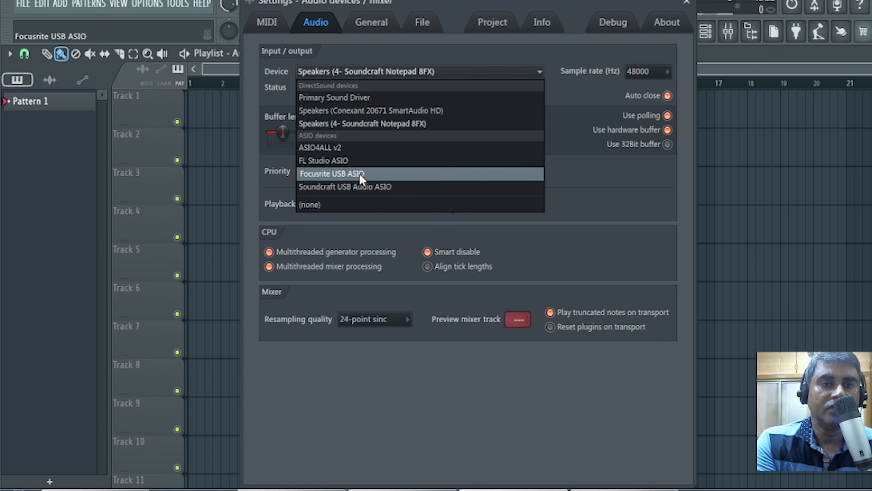
pyautogui.moveTo(370, 141)
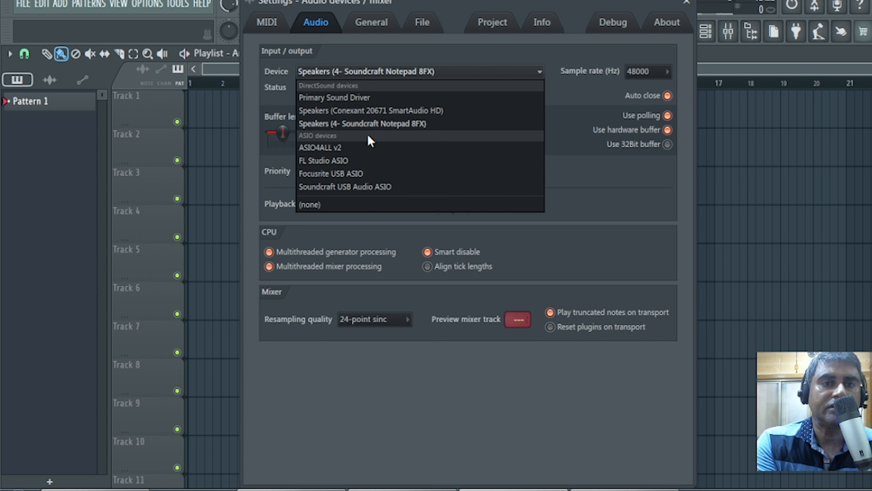
pyautogui.moveTo(377, 129)
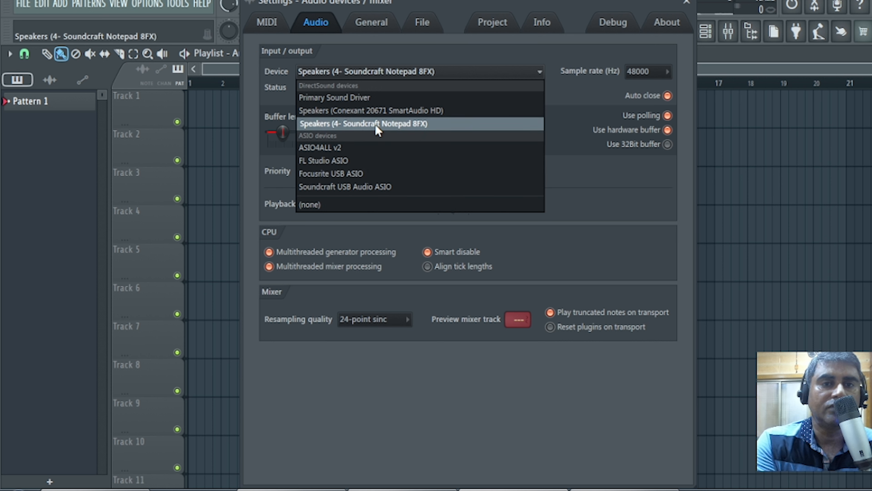
pyautogui.moveTo(684, 9)
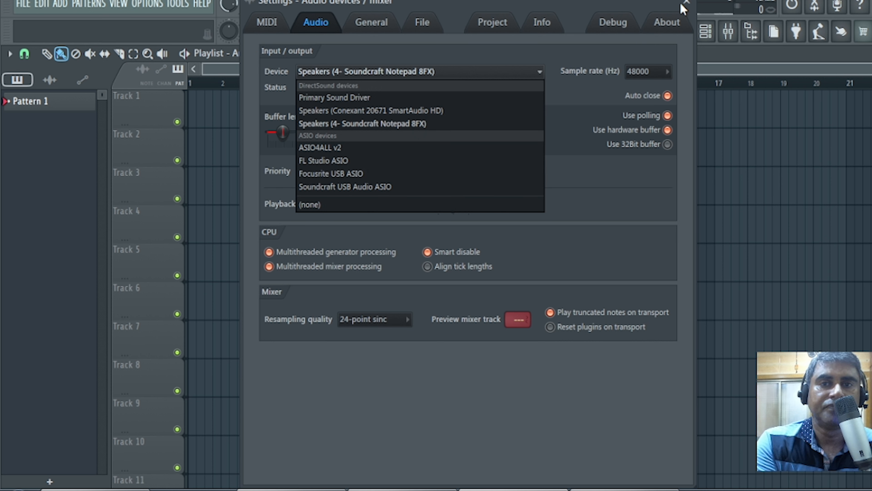
pyautogui.click(686, 9)
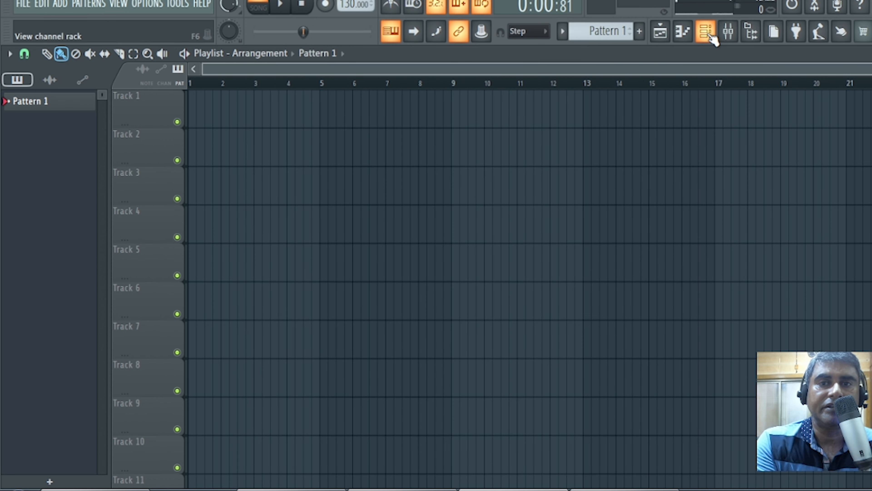
# Step: In the channel rack, place 808 Kick hits on the pattern and add an 808 Clap hit
pyautogui.click(706, 32)
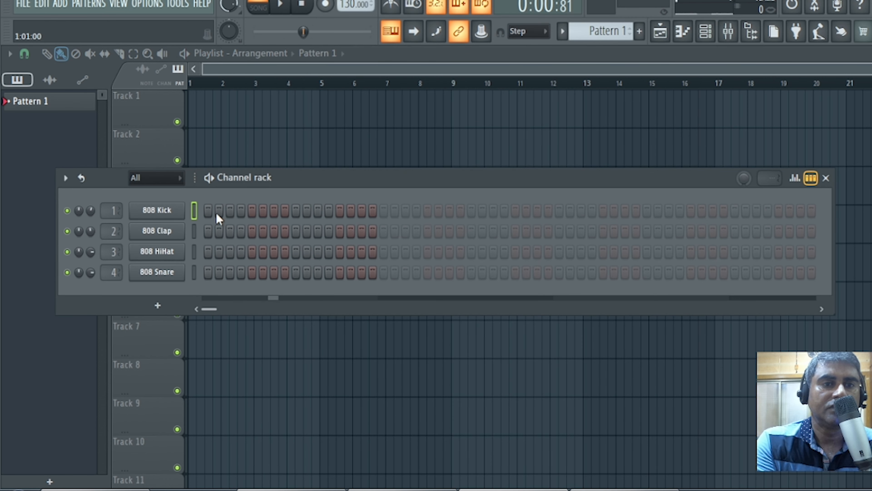
pyautogui.click(209, 210)
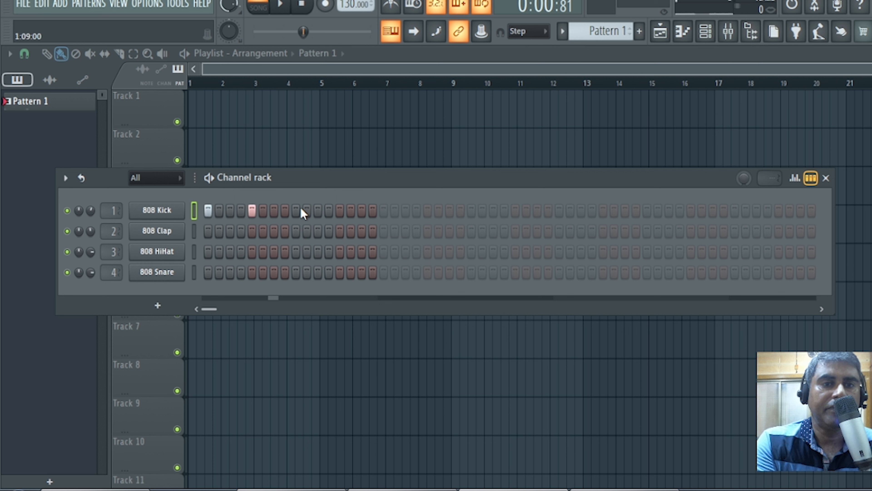
pyautogui.click(340, 210)
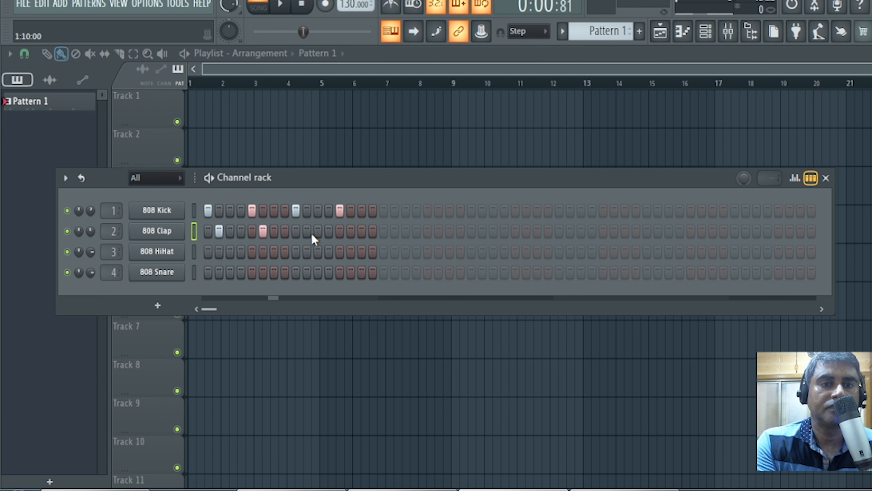
pyautogui.click(305, 230)
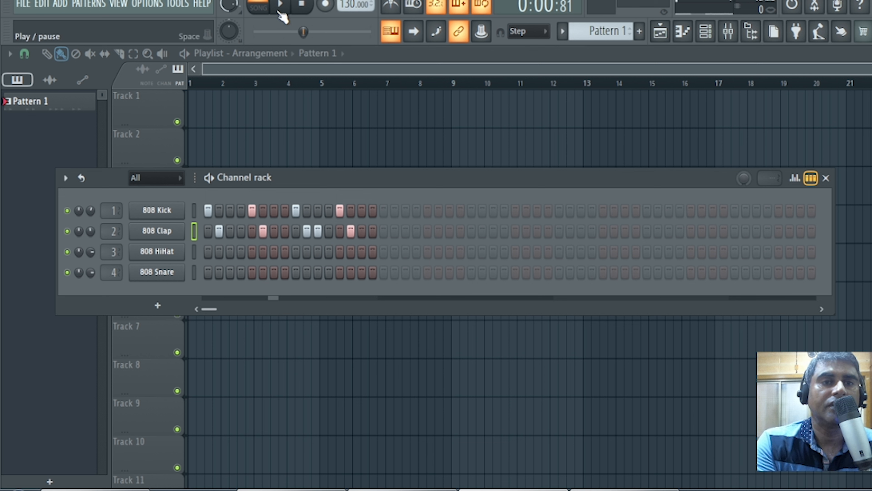
# Step: Play the kick and clap pattern twice, pausing after each listen
pyautogui.click(280, 5)
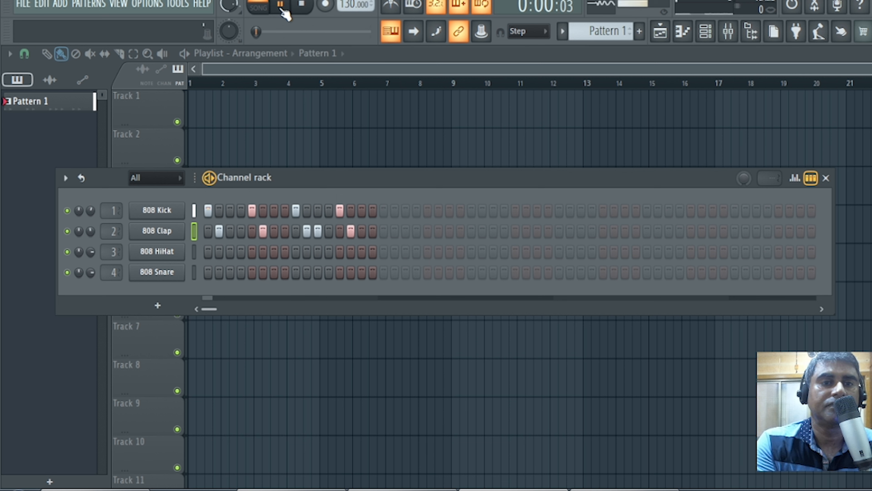
pyautogui.click(280, 5)
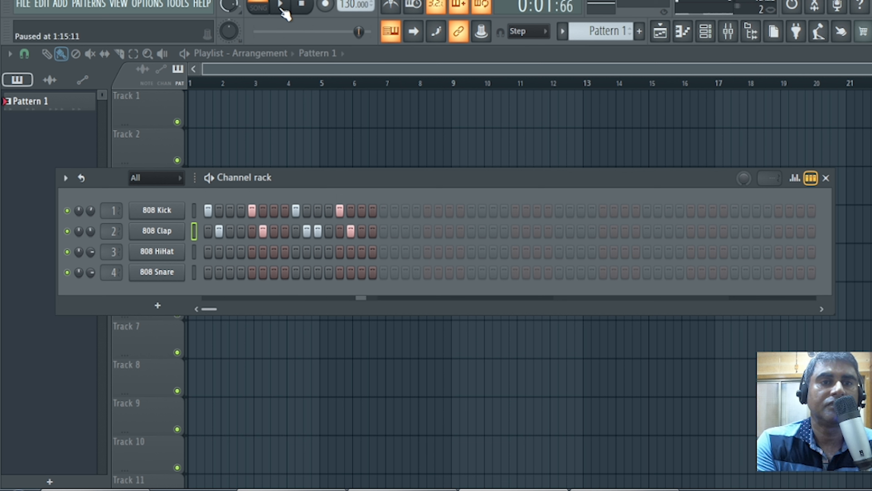
pyautogui.click(280, 6)
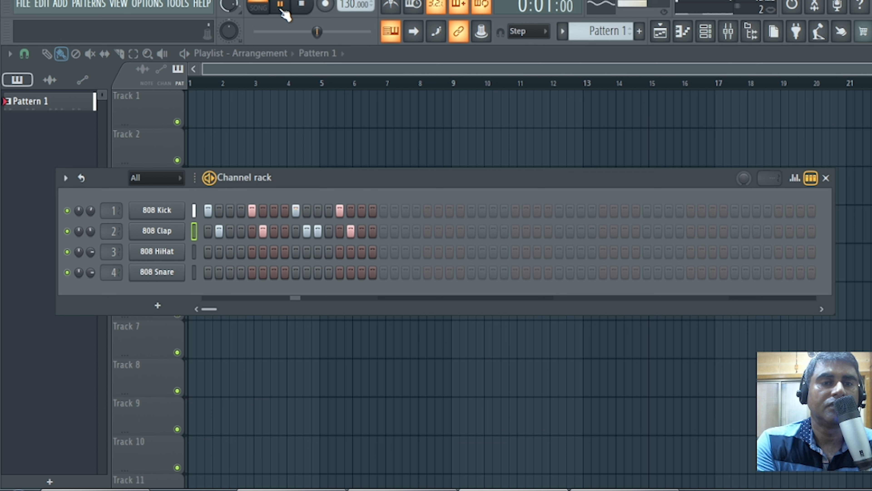
pyautogui.click(279, 6)
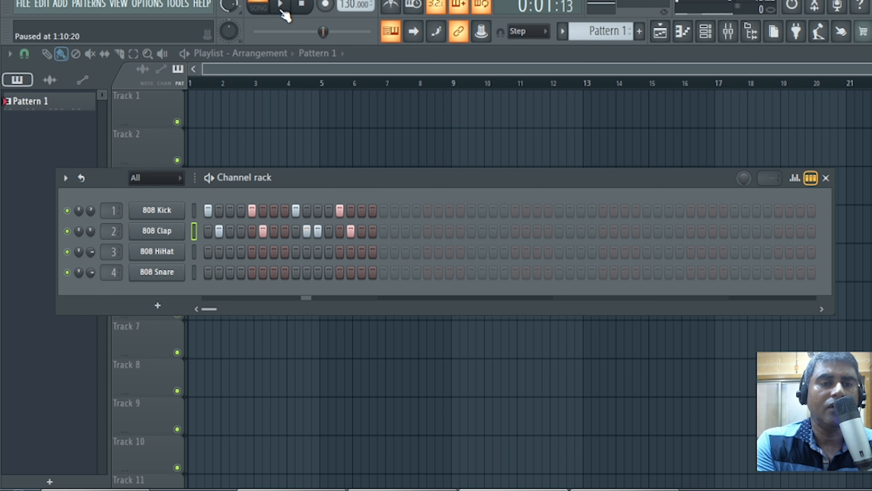